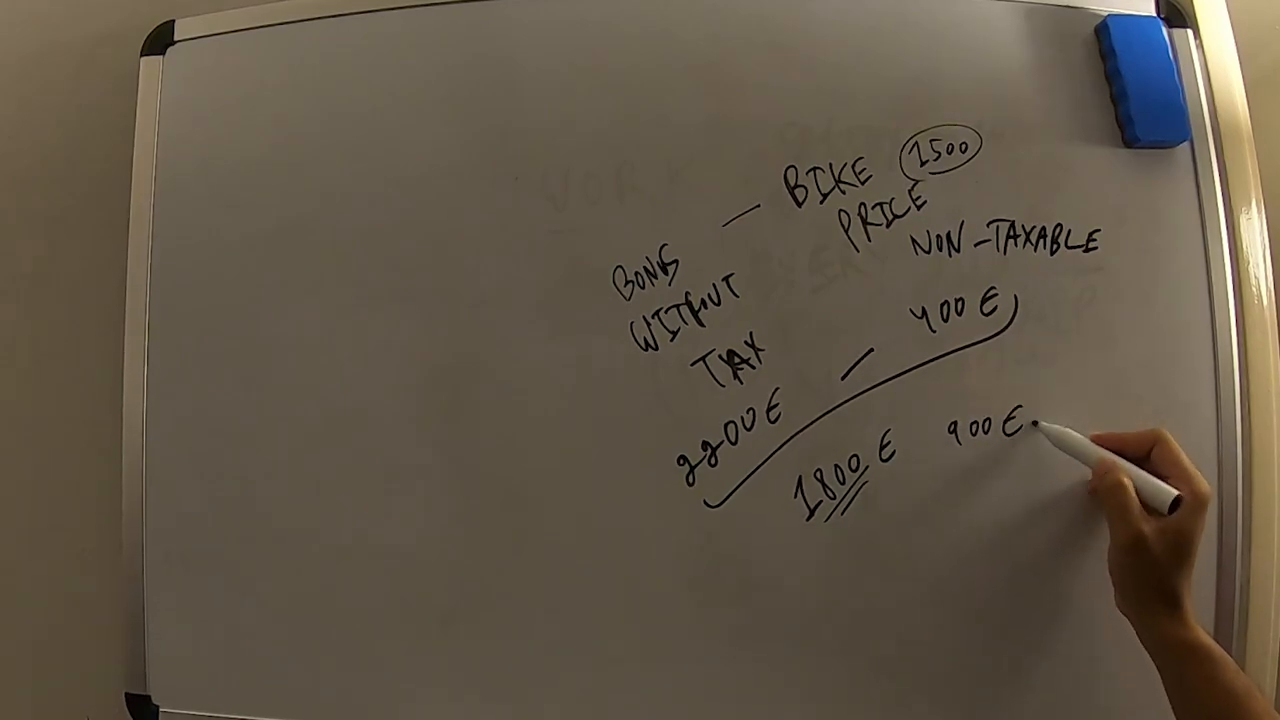
{"action": "type", "text": "Ta"}
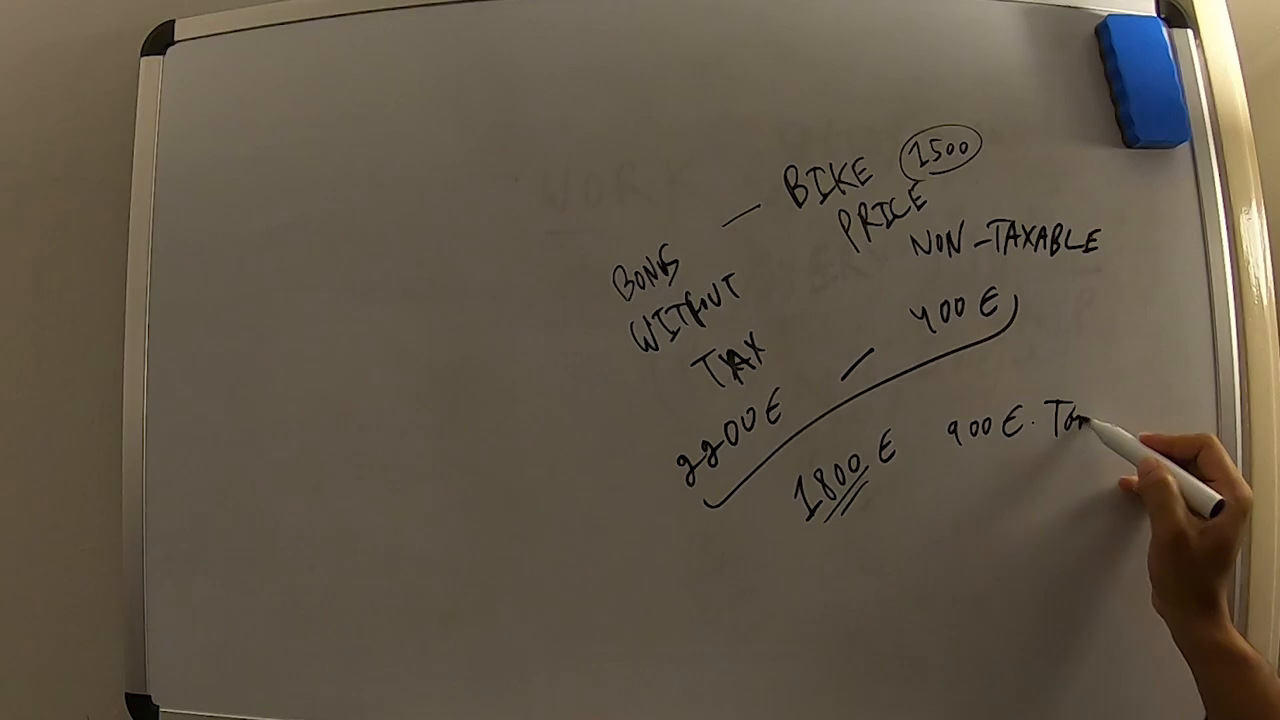